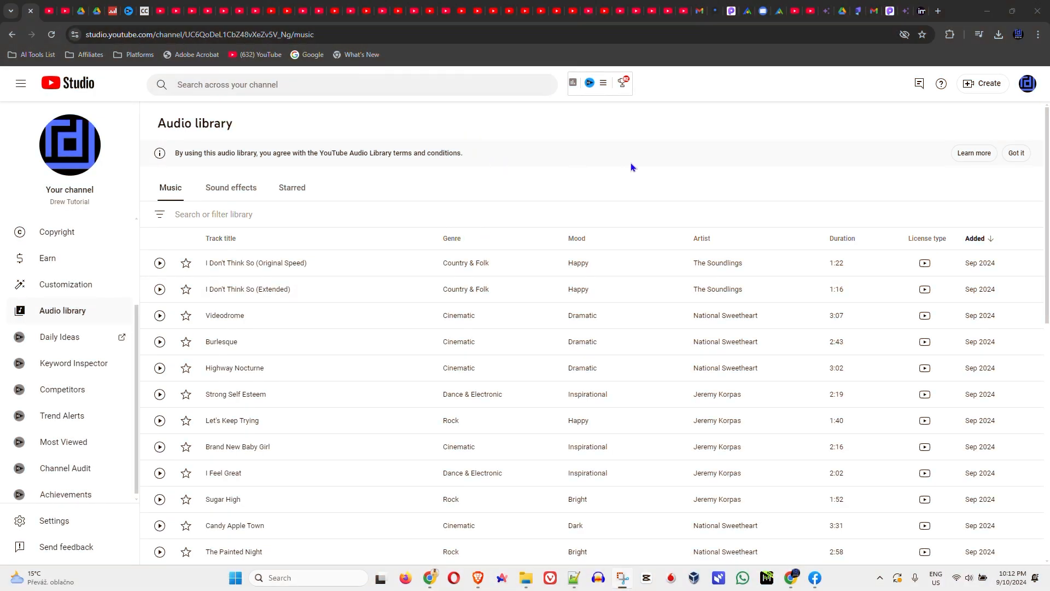
mouse_move(6, 119)
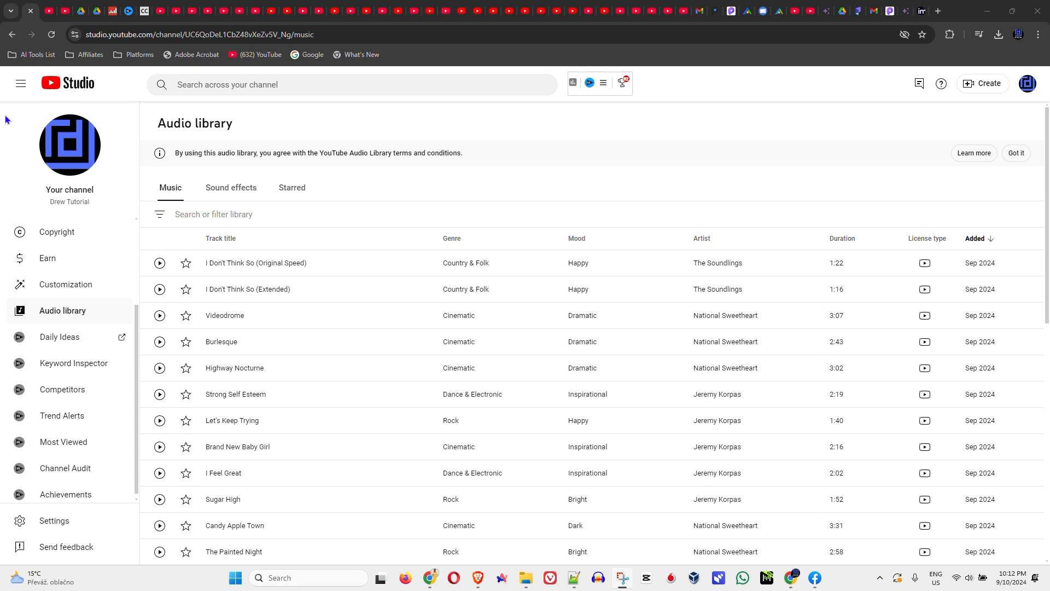
mouse_move(70, 235)
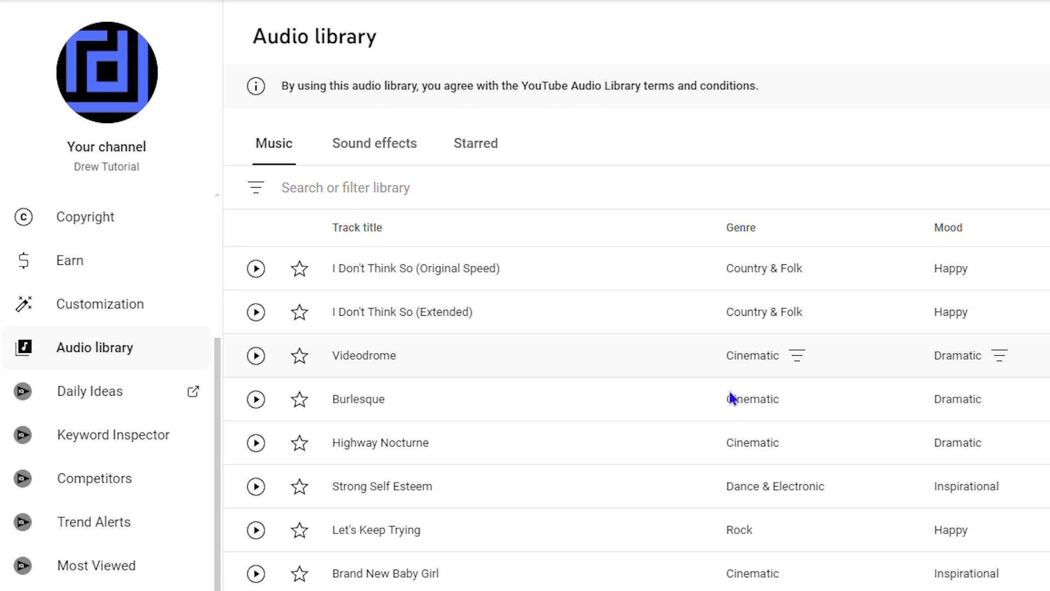
Step: Download the Tamalpais track by National Sweetheart from the Audio Library
scroll("down", 3)
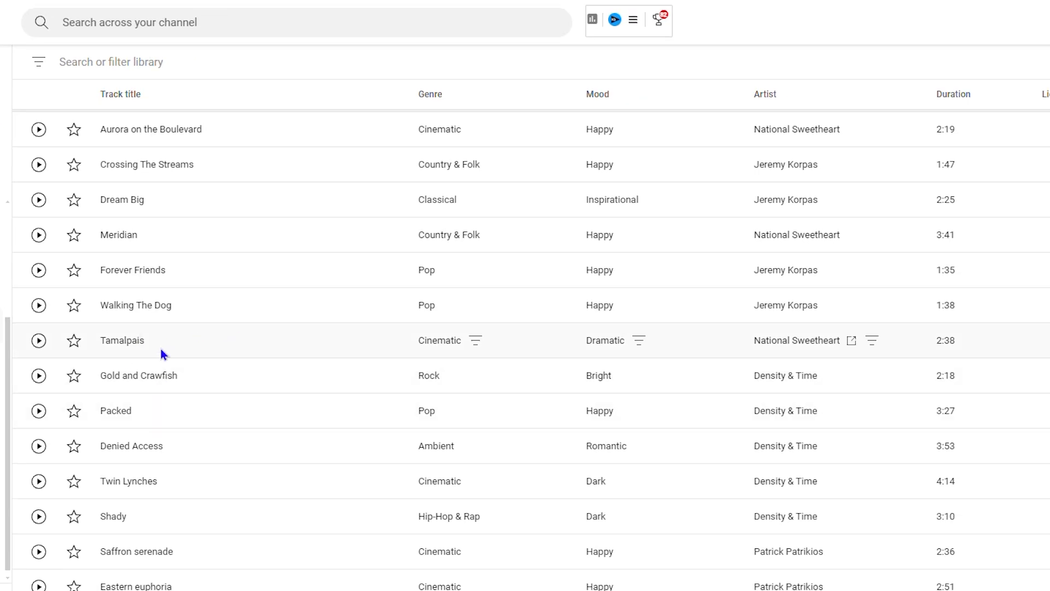
mouse_move(919, 344)
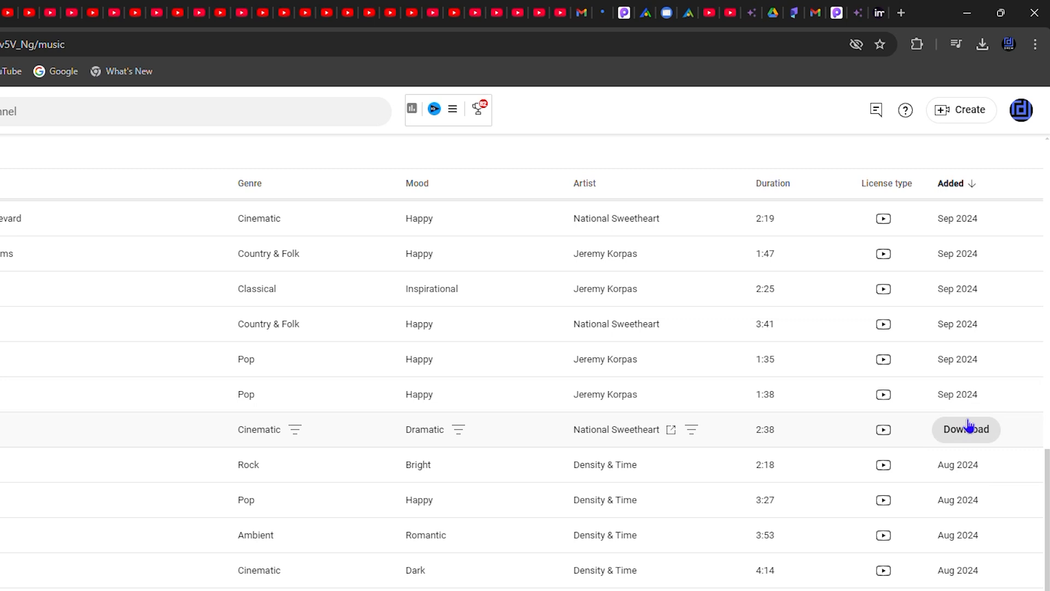
left_click(966, 429)
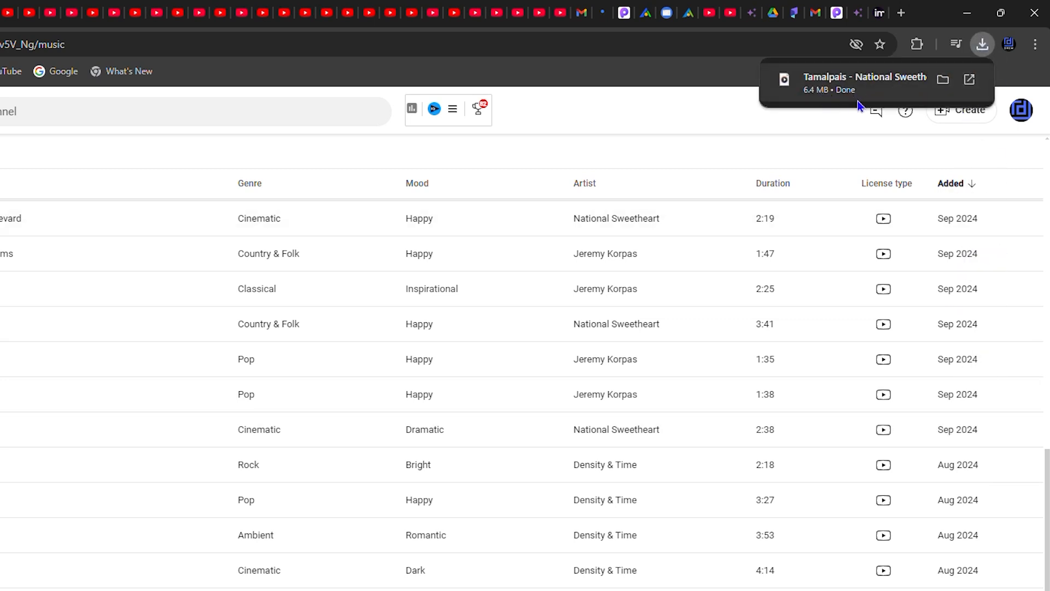
mouse_move(864, 90)
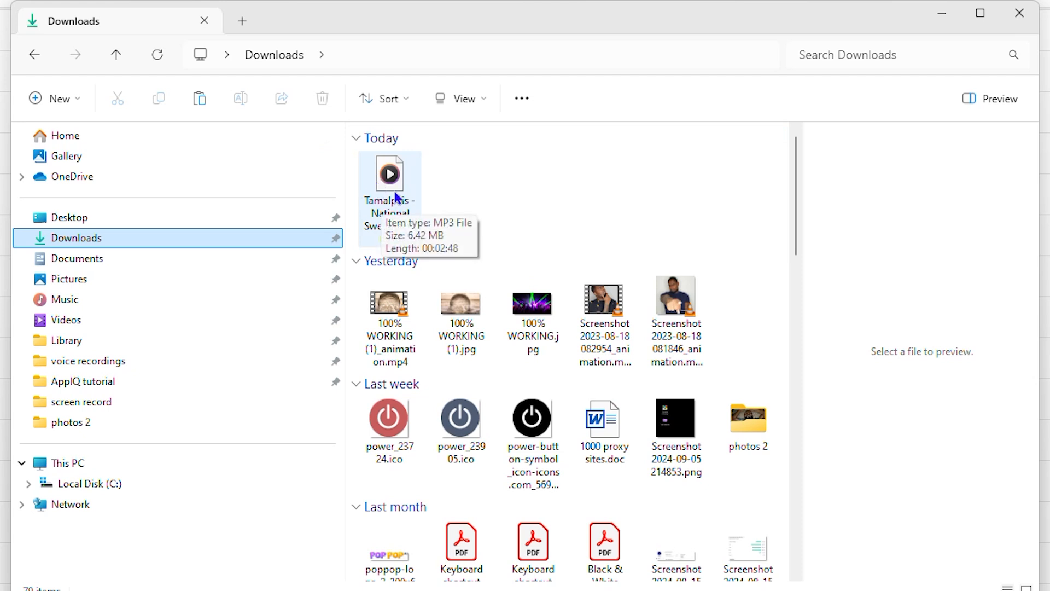
Step: Select Tamalpais - National Sweetheart.mp3 under Today in the Downloads folder
left_click(389, 175)
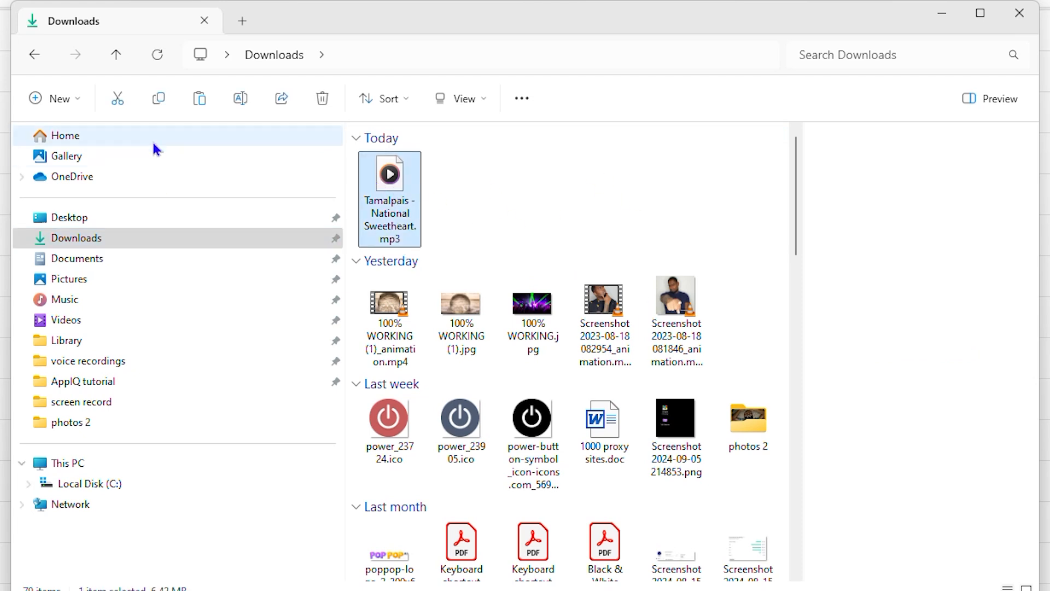
mouse_move(859, 18)
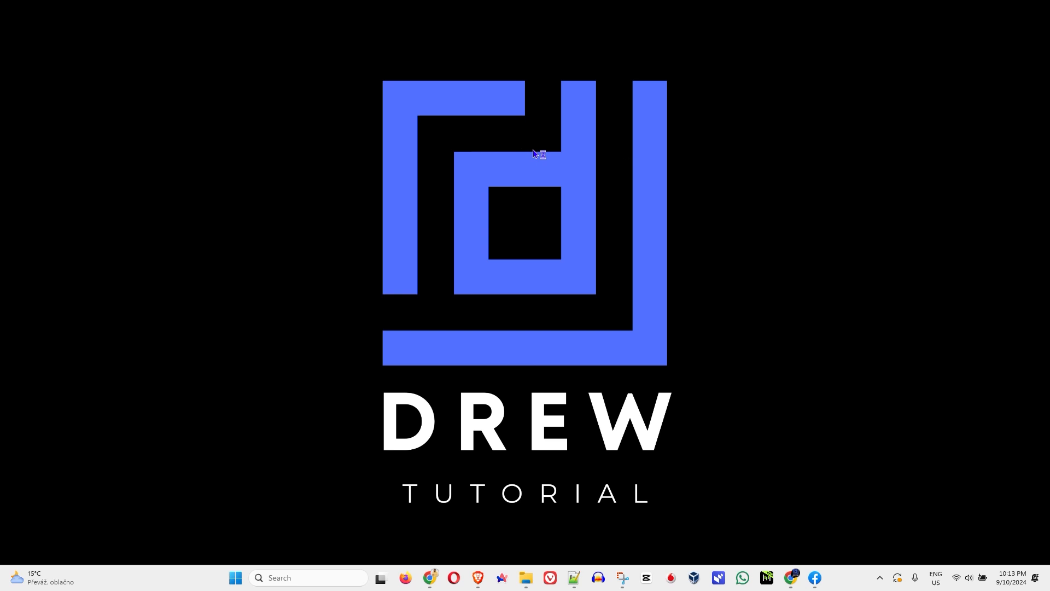
mouse_move(696, 215)
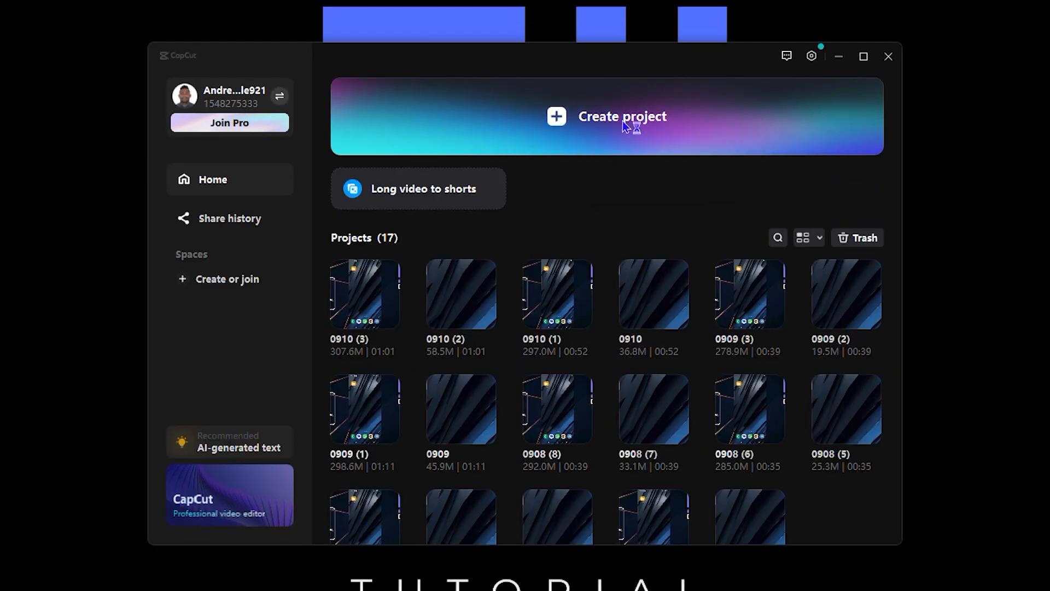
Step: Create a new CapCut project from the Home screen
left_click(621, 116)
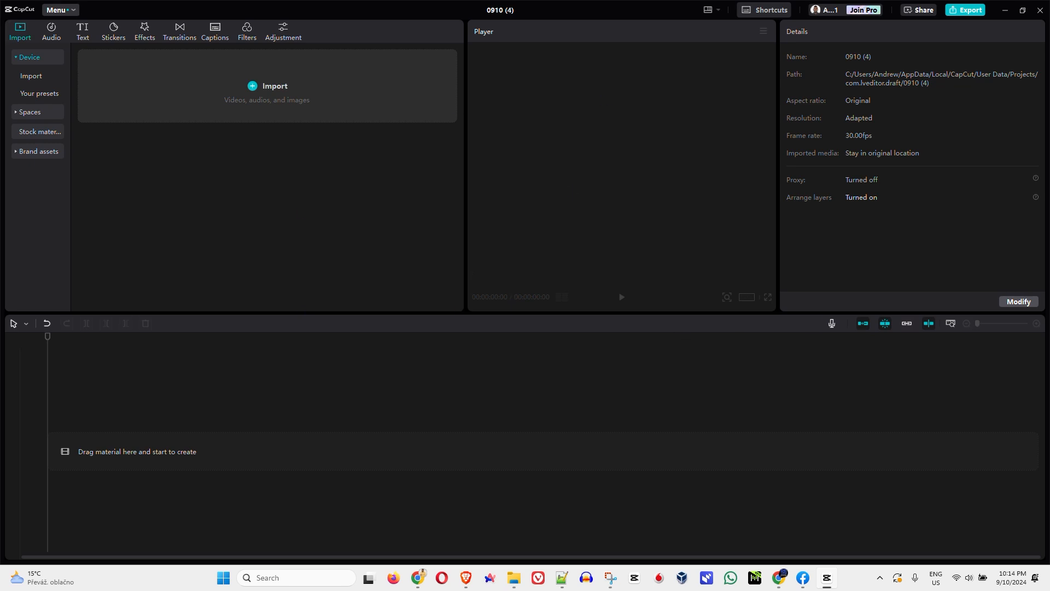
mouse_move(117, 453)
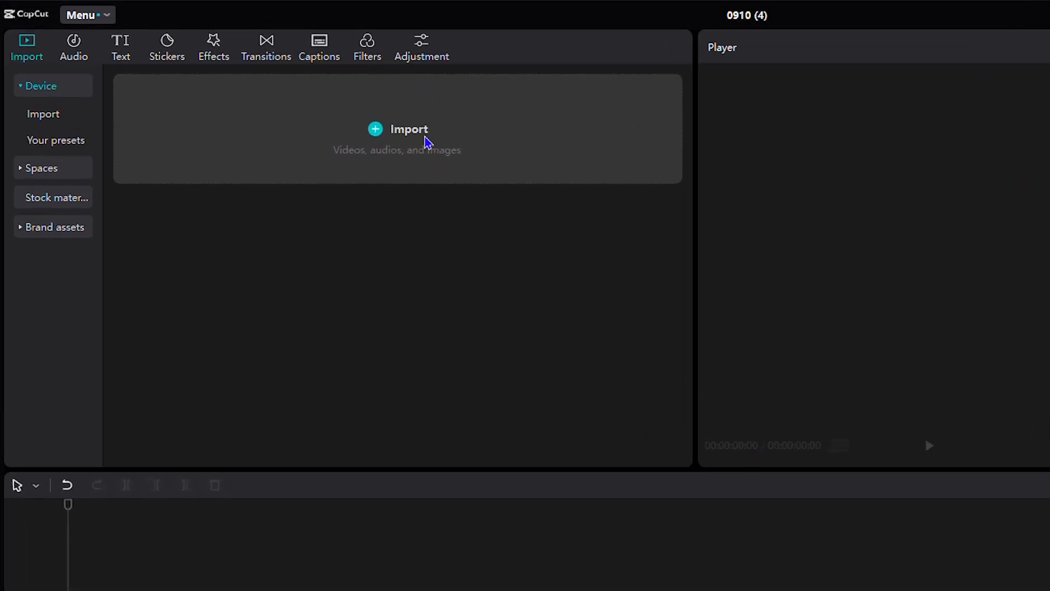
Step: Import Tamalpais - National Sweetheart.mp3 from Downloads into the project media
left_click(397, 129)
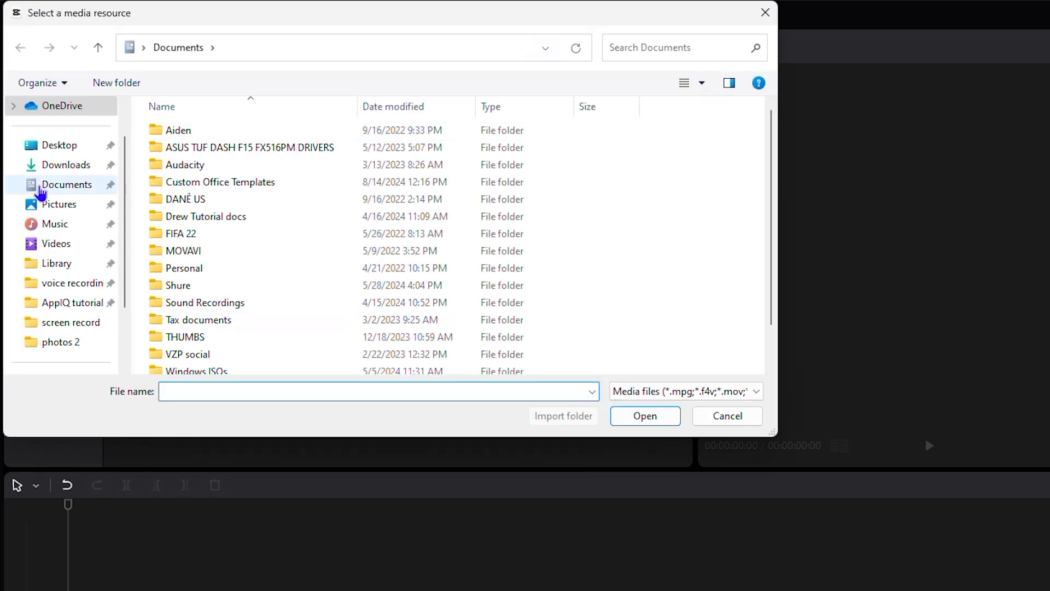
left_click(66, 165)
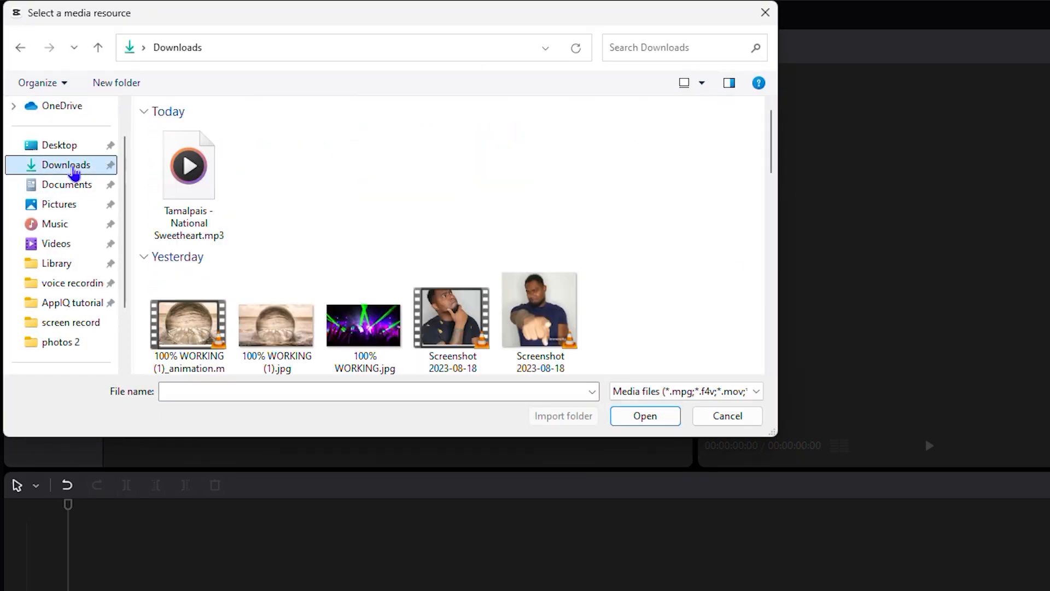
left_click(189, 164)
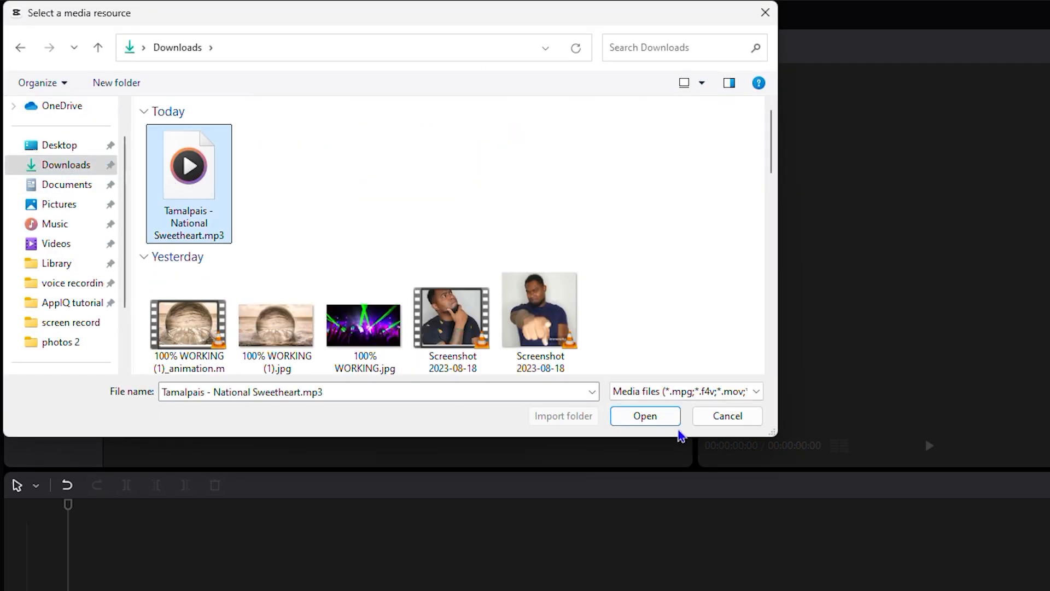
left_click(644, 415)
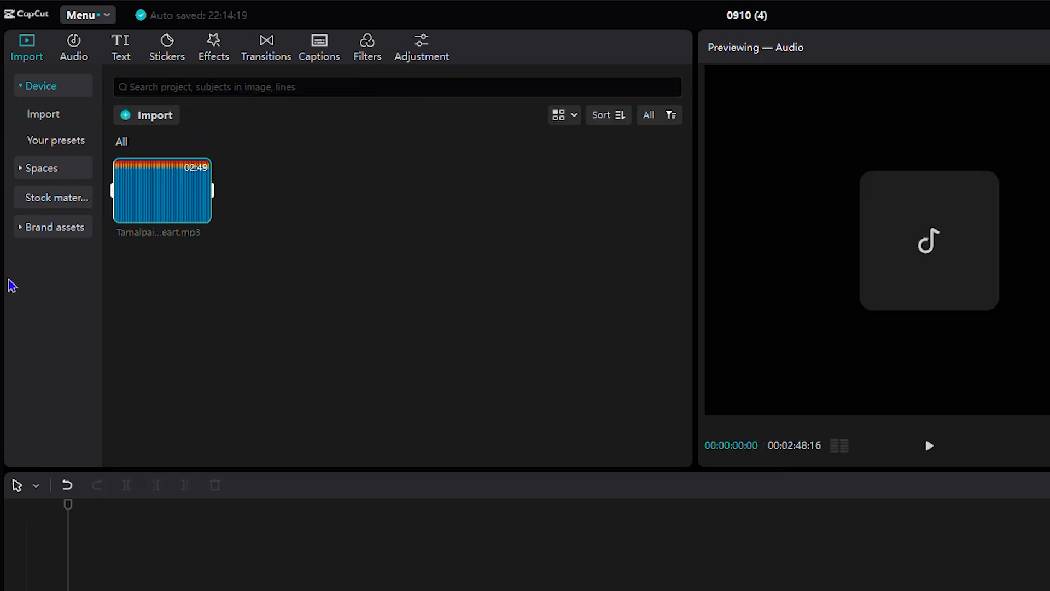
Step: Add the Tamalpais clip to the timeline and preview its playback briefly
left_click(164, 259)
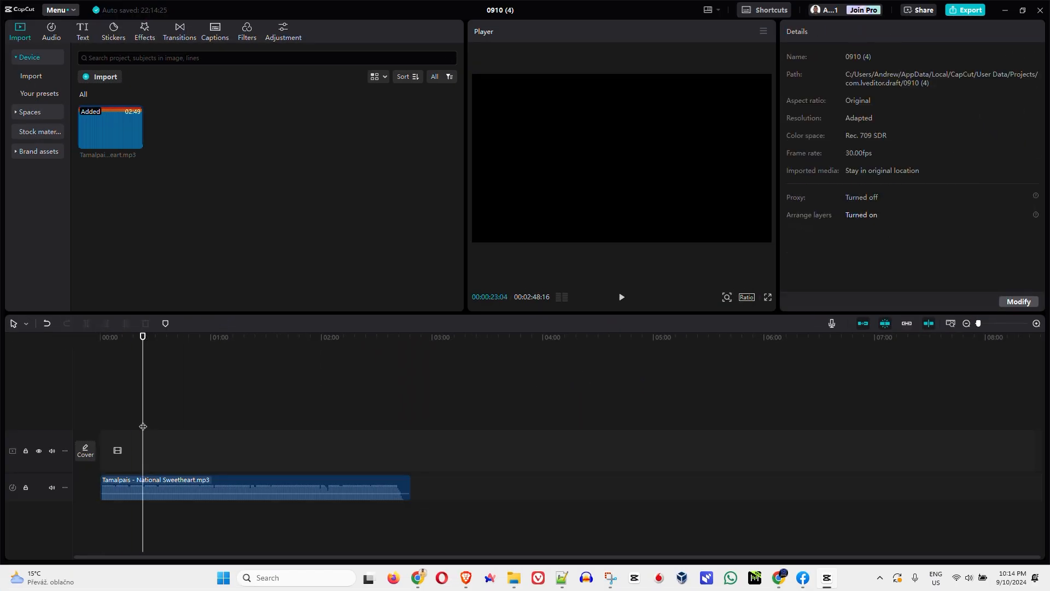
left_click(620, 298)
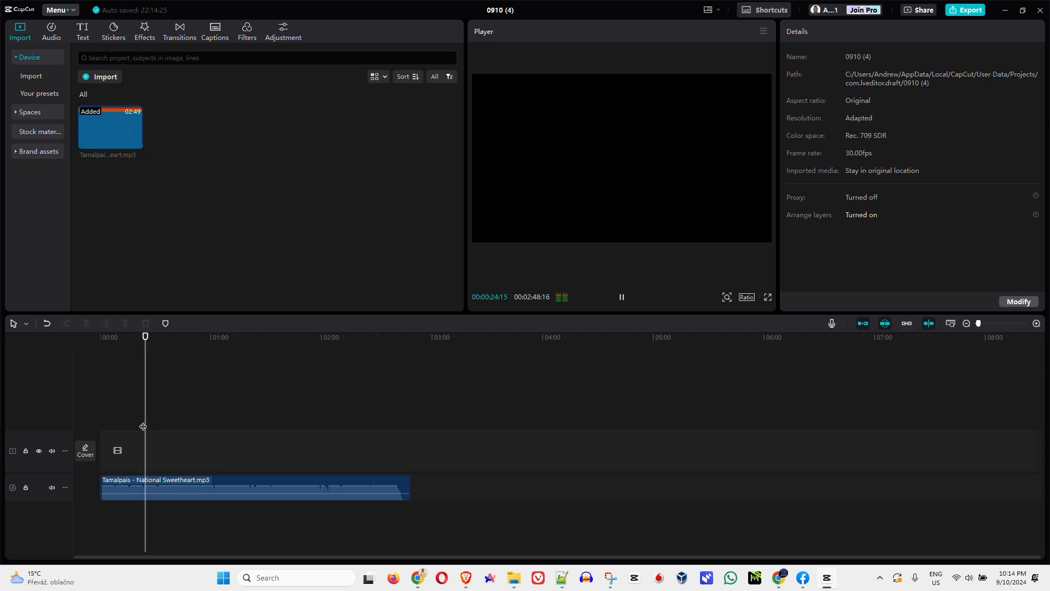
left_click(620, 296)
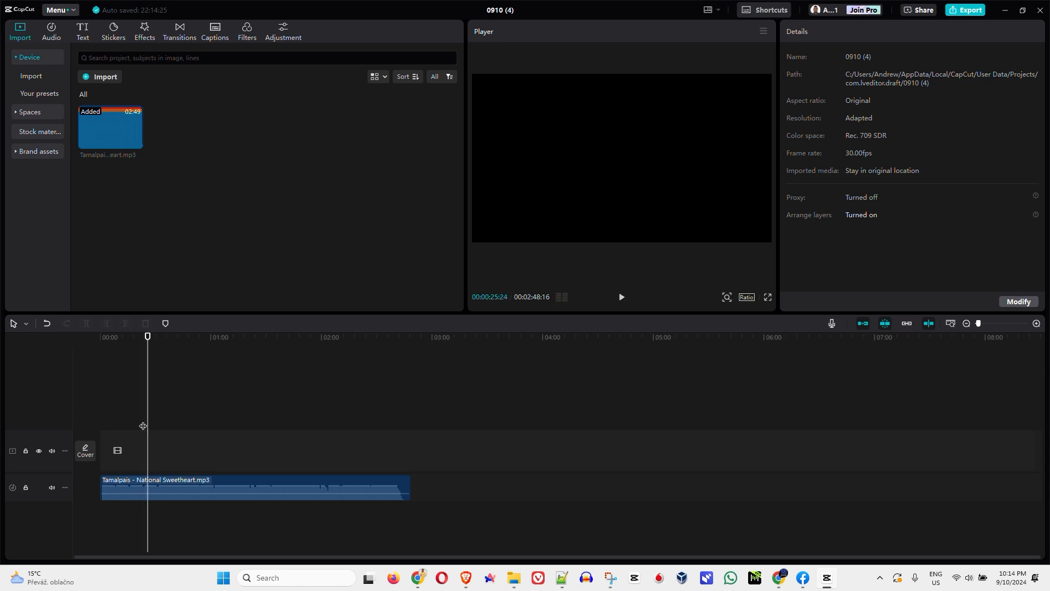